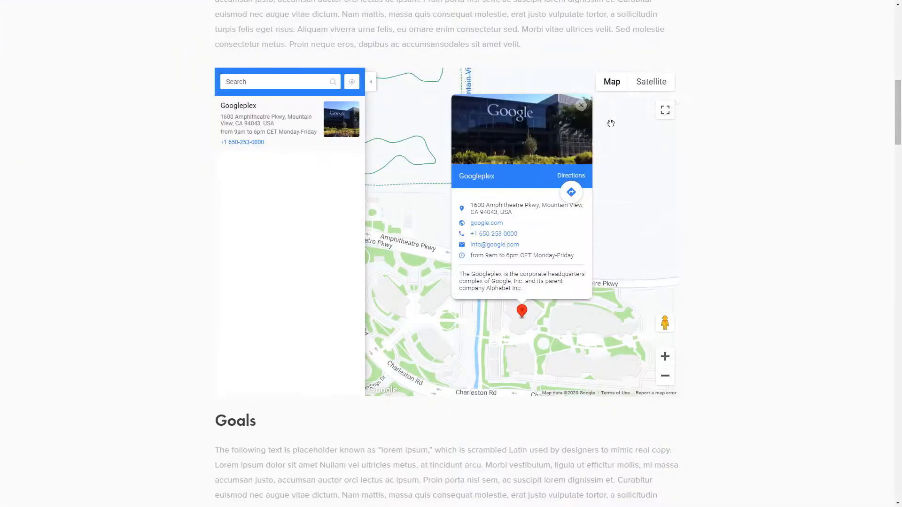
# Step: Switch Chrome to the Elfsight.com website home page
pyautogui.click(581, 105)
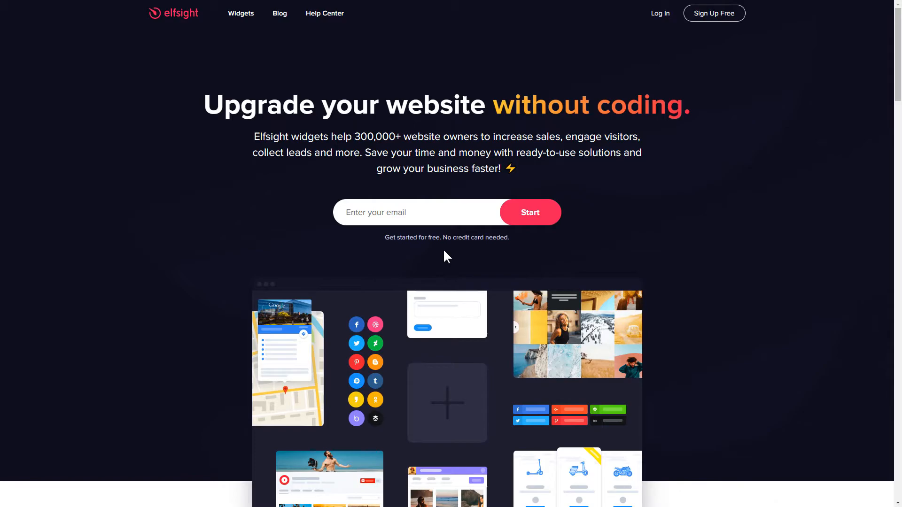
# Step: Go from the Widgets menu to Google Maps and start creating a widget
pyautogui.click(240, 14)
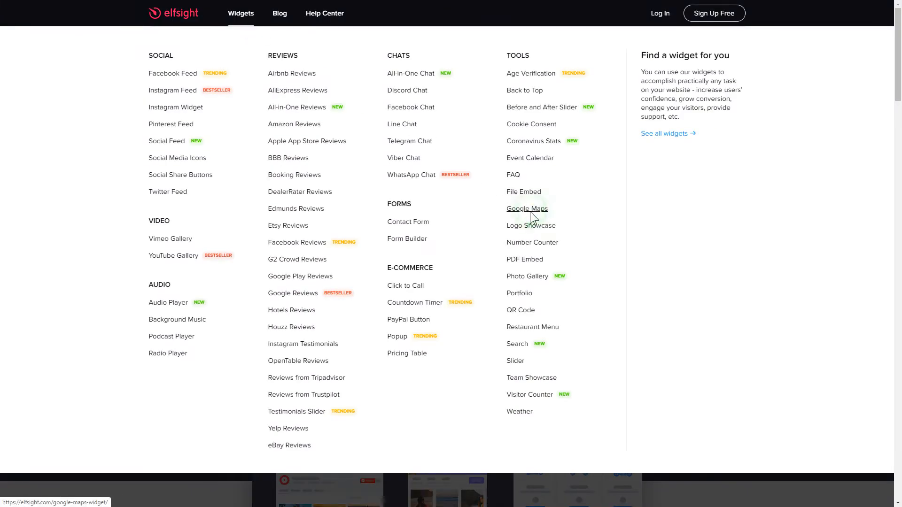
pyautogui.click(526, 208)
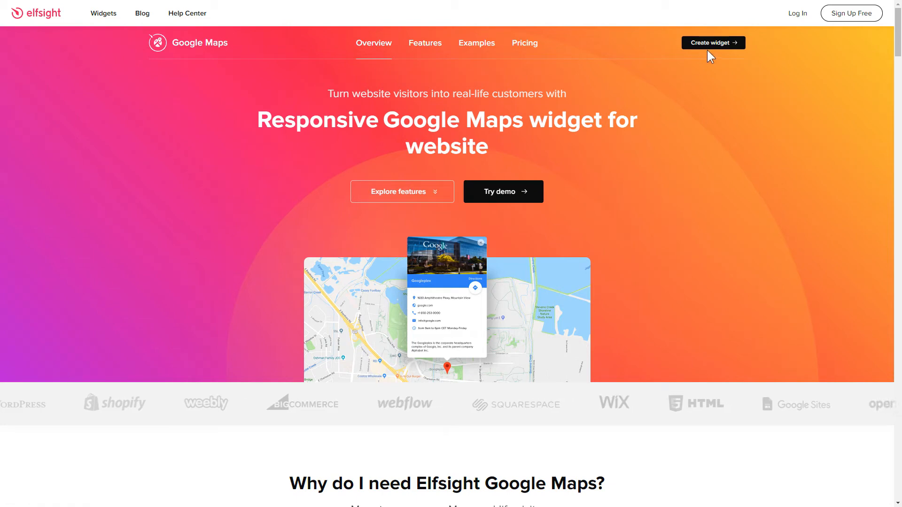
pyautogui.click(713, 43)
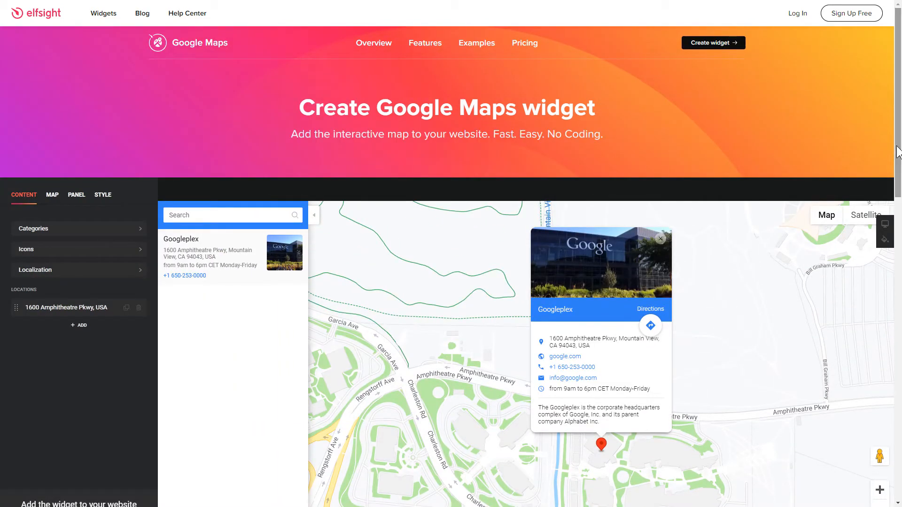
pyautogui.scroll(-3)
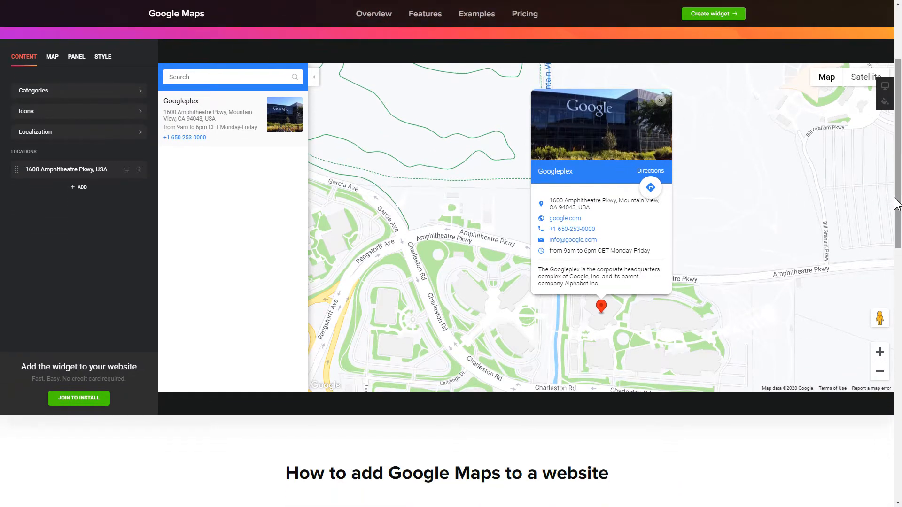
pyautogui.moveTo(584, 228)
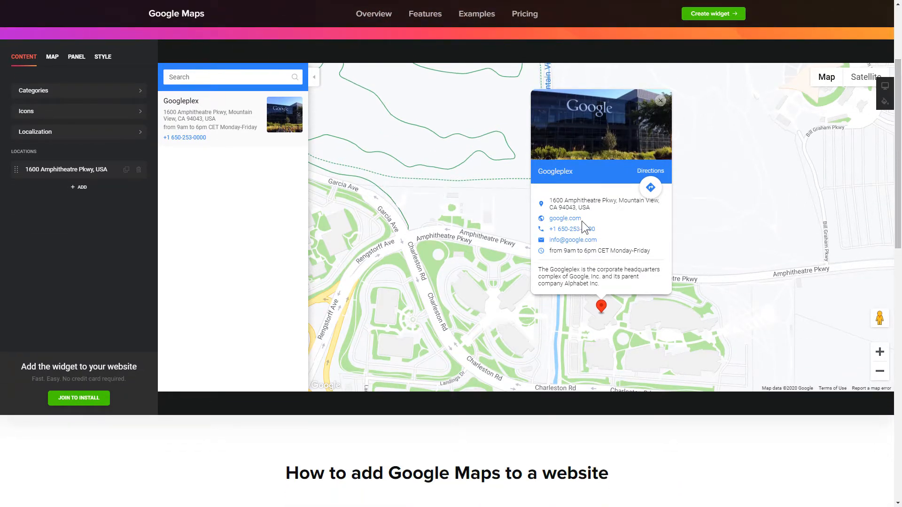
pyautogui.click(36, 132)
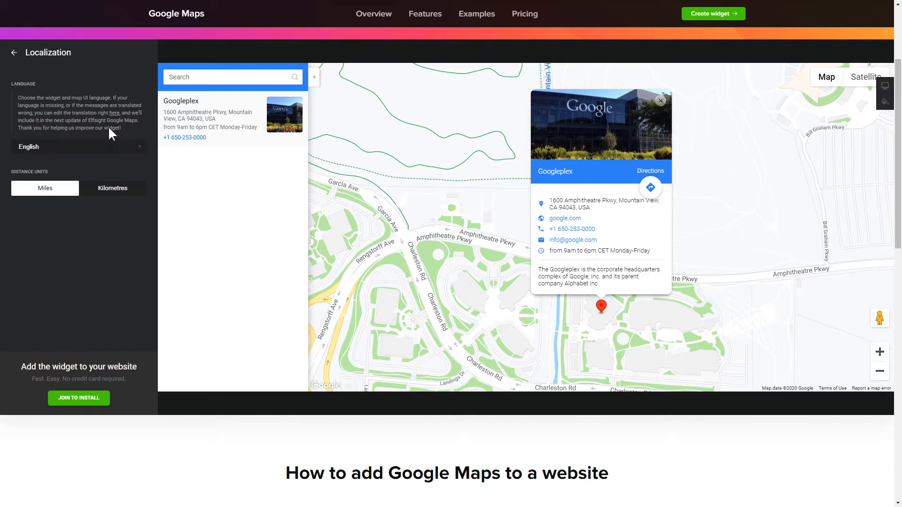
pyautogui.click(13, 52)
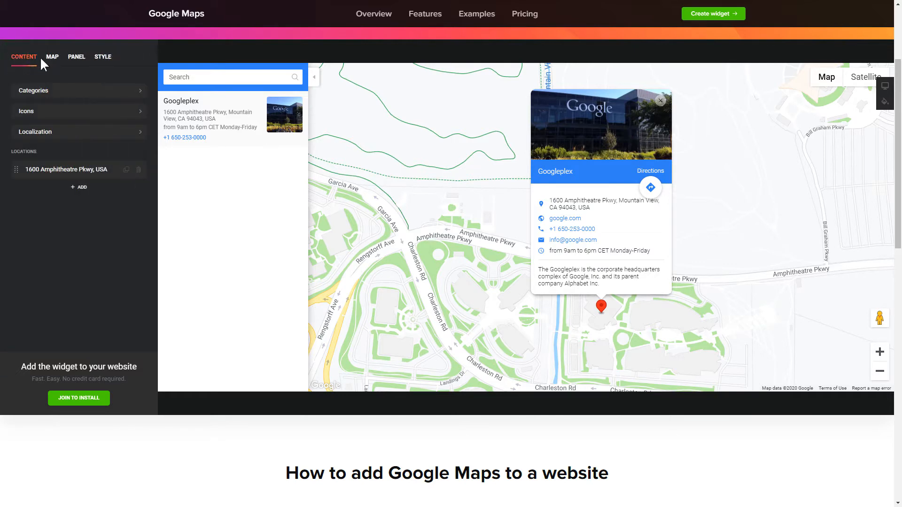
pyautogui.click(51, 57)
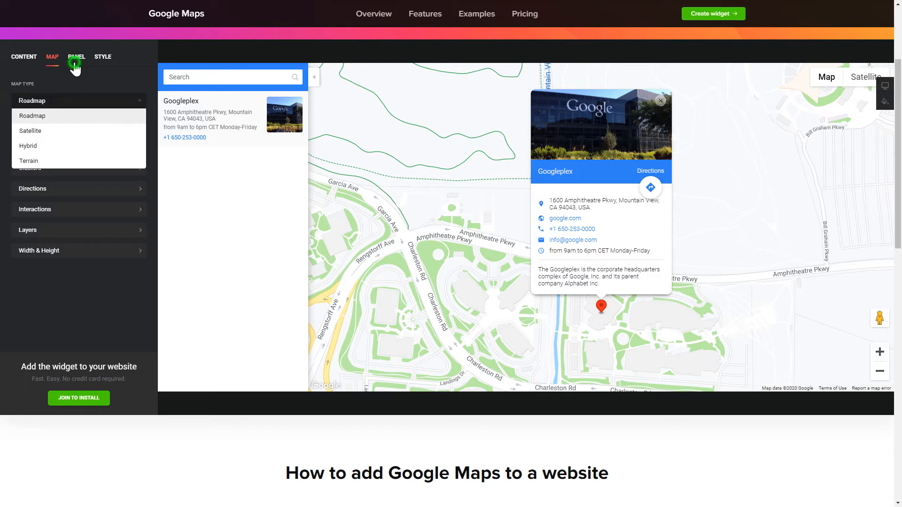
pyautogui.click(76, 56)
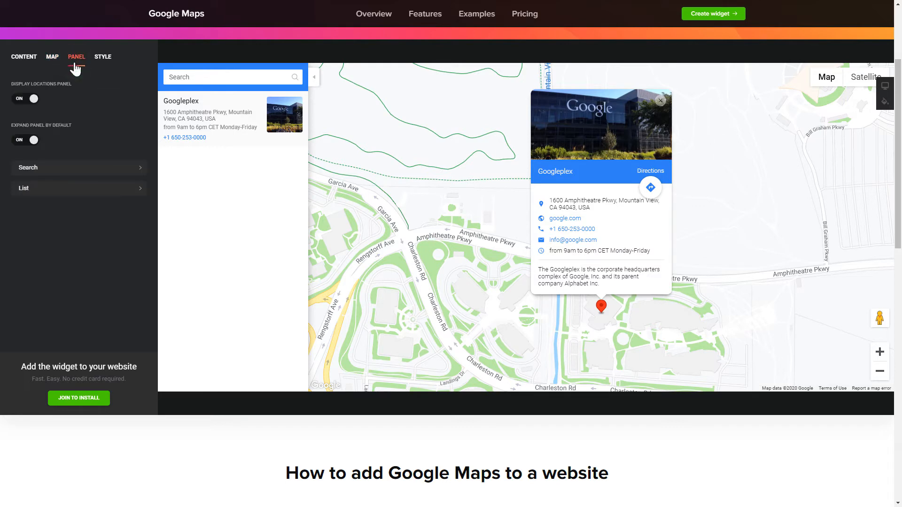
pyautogui.click(102, 56)
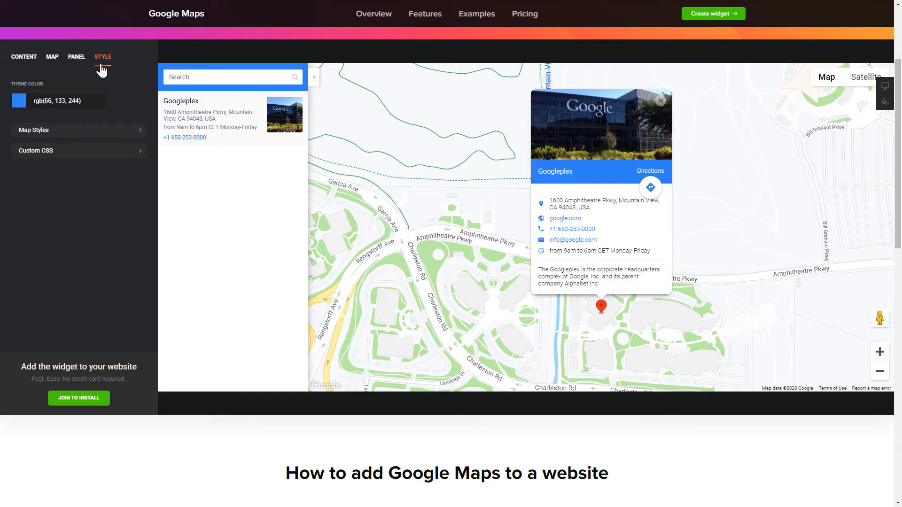
pyautogui.click(23, 56)
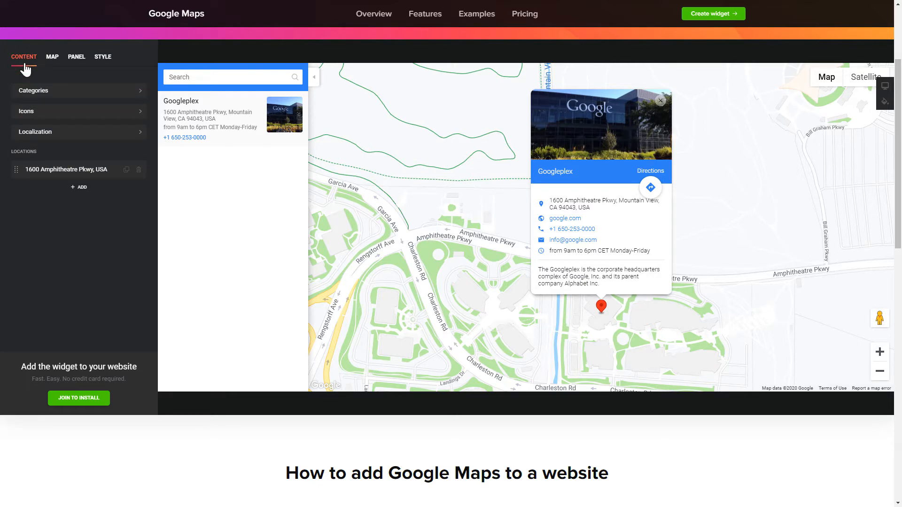
pyautogui.moveTo(79, 398)
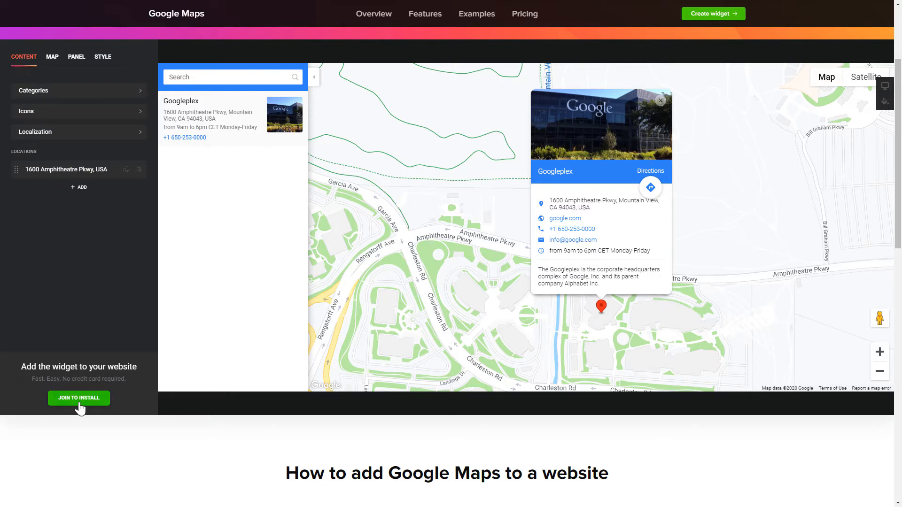
pyautogui.click(79, 397)
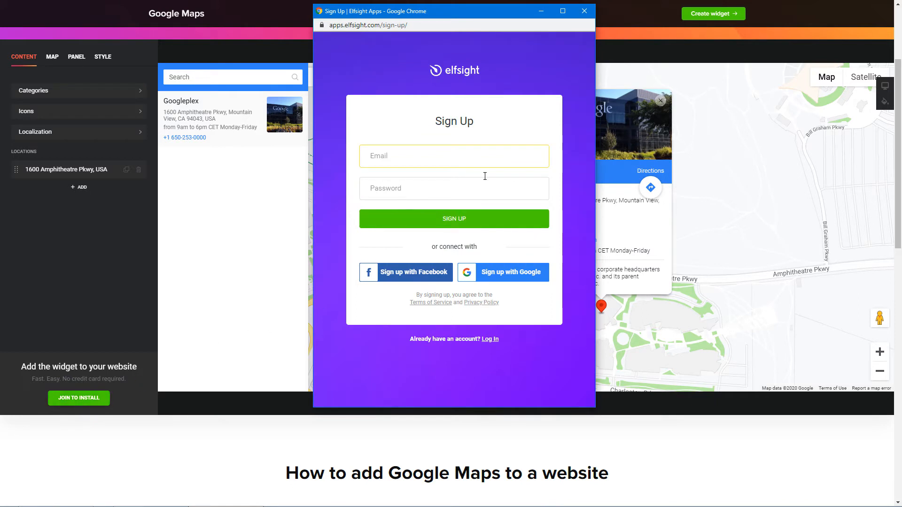
pyautogui.write('example@elfsight.com')
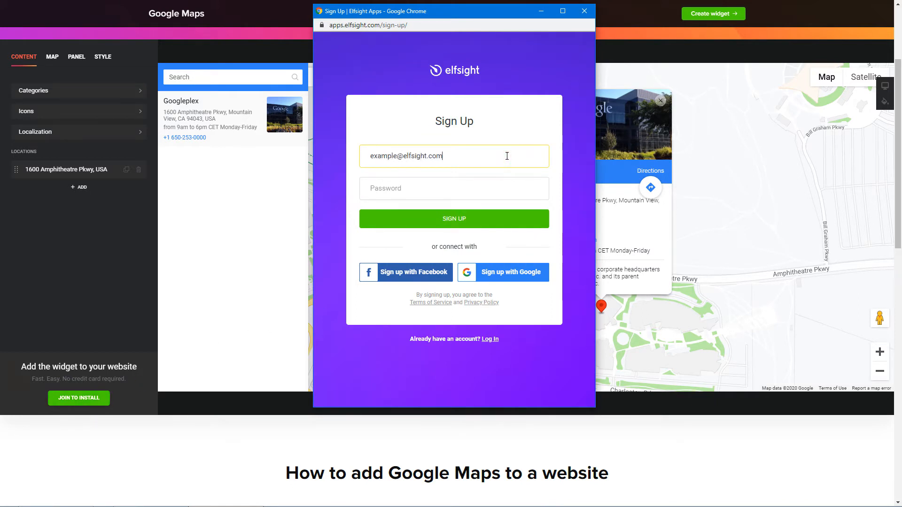
pyautogui.write('•••••')
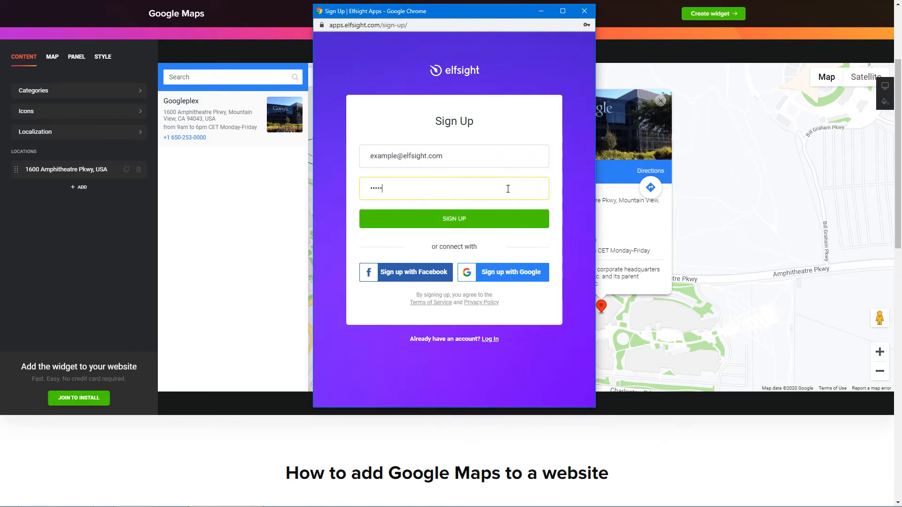
pyautogui.click(454, 218)
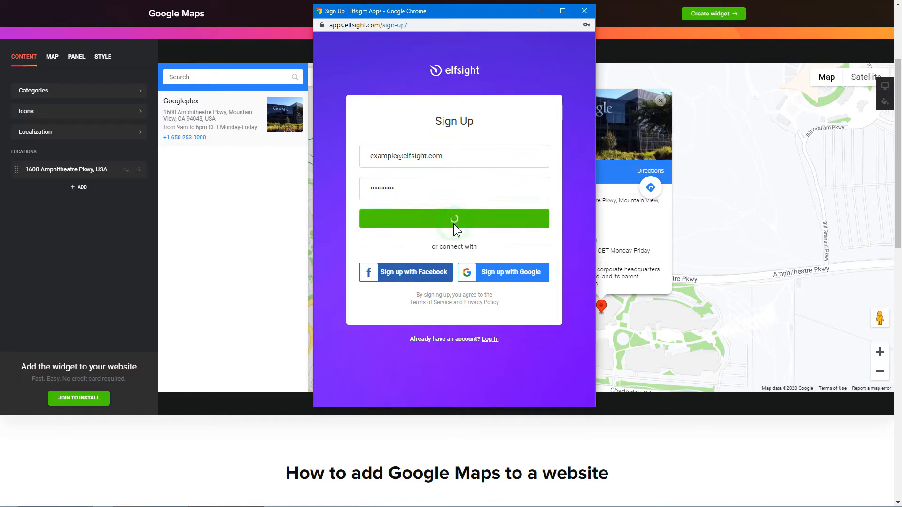
pyautogui.click(454, 218)
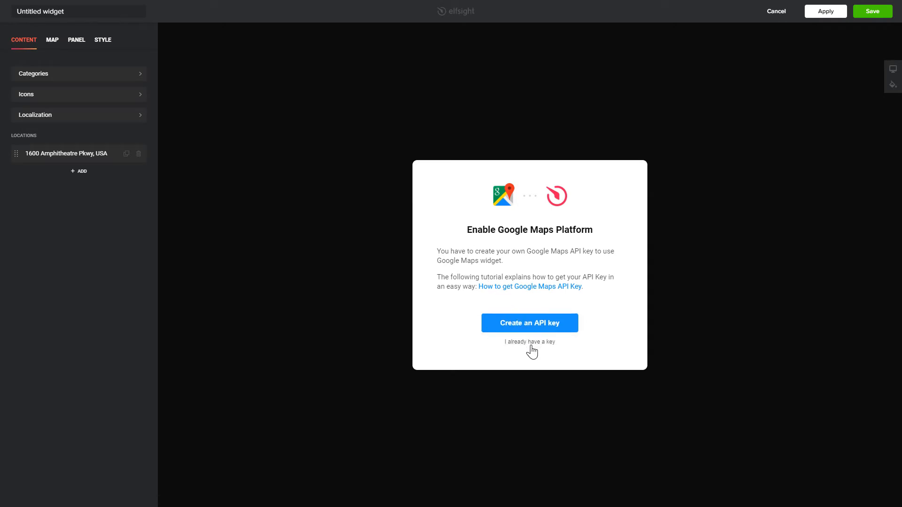
# Step: Paste and save the Google Maps API key, then save the map widget
pyautogui.click(529, 342)
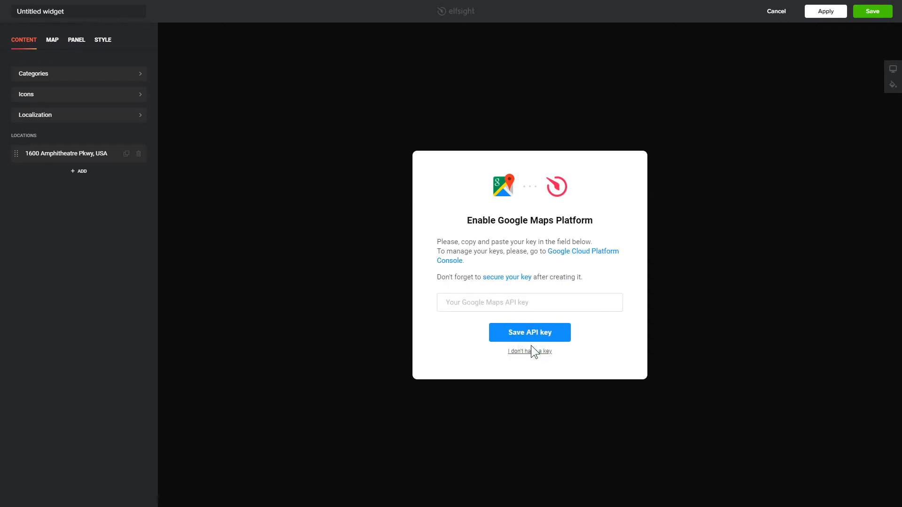
pyautogui.rightClick(529, 302)
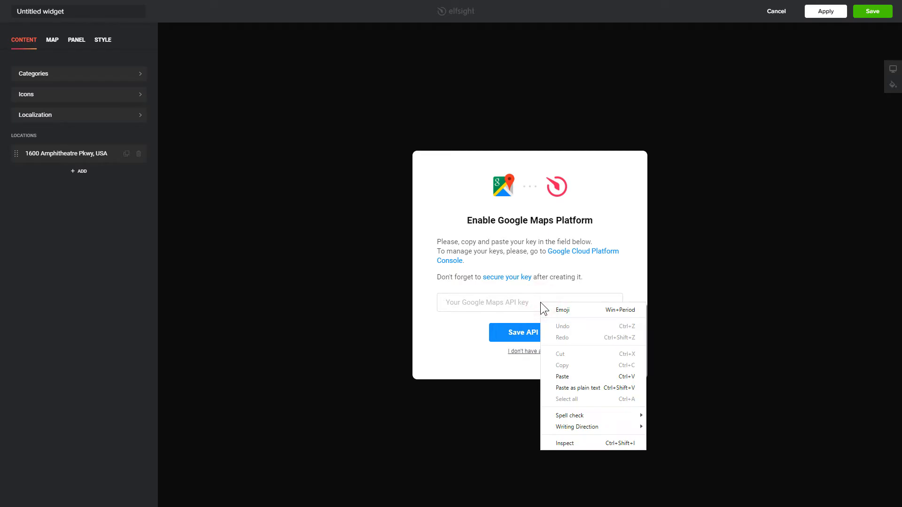
pyautogui.click(562, 376)
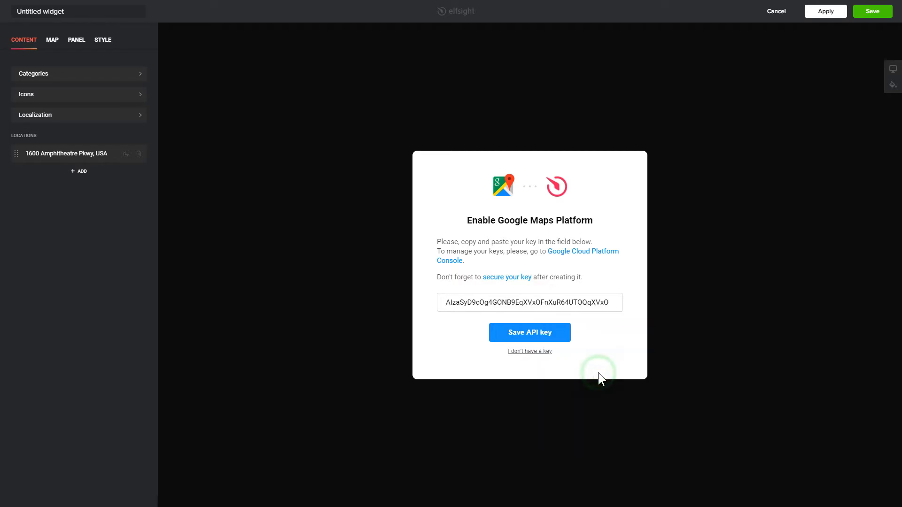
pyautogui.click(529, 332)
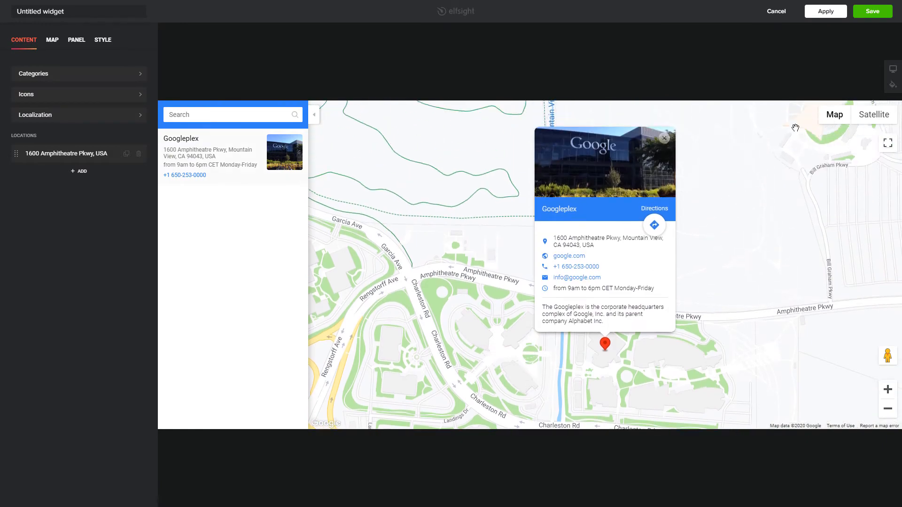
pyautogui.click(872, 11)
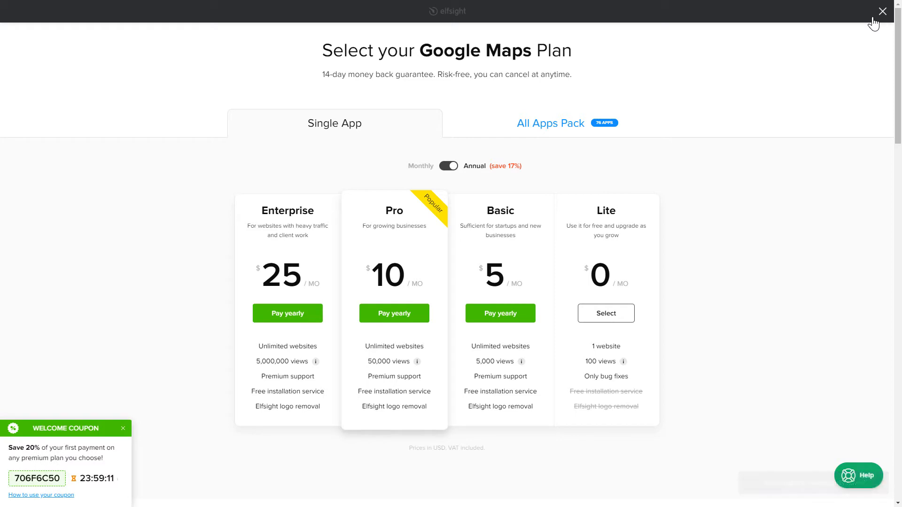
pyautogui.moveTo(541, 256)
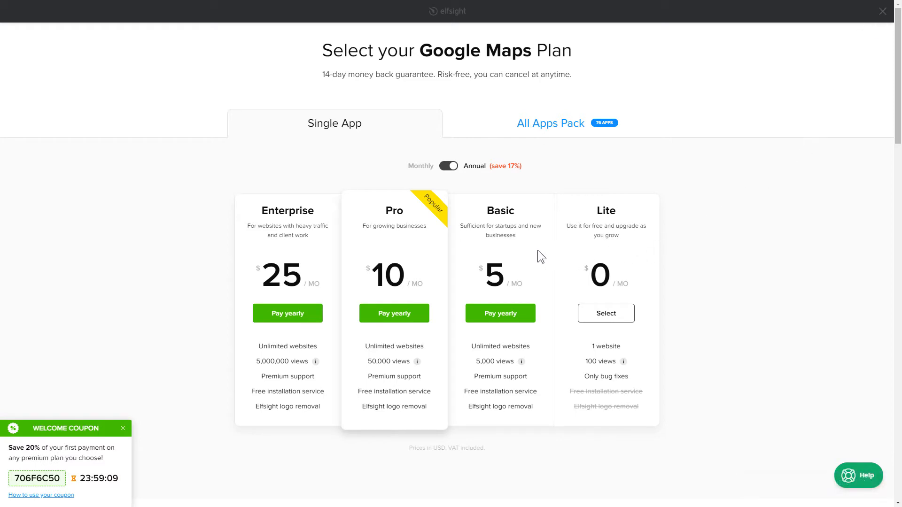
pyautogui.moveTo(126, 389)
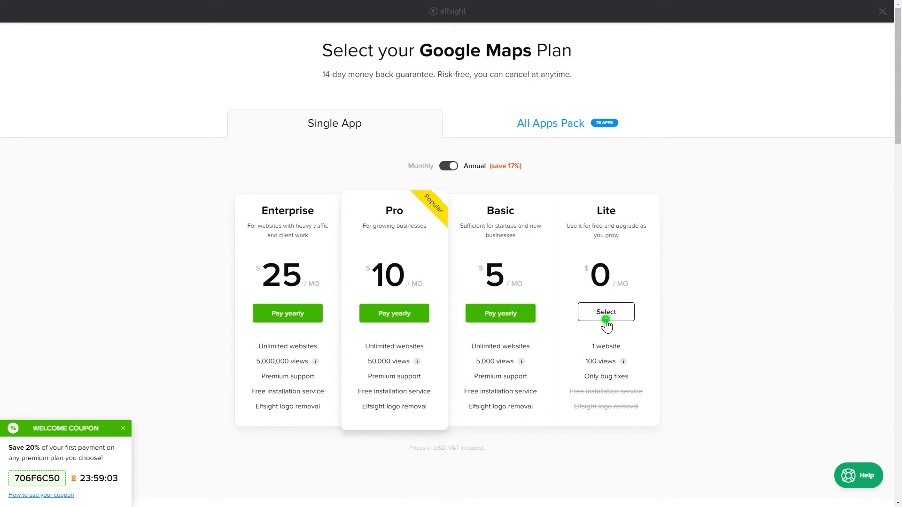
# Step: Select the free Lite plan and copy the widget's embed code
pyautogui.click(605, 312)
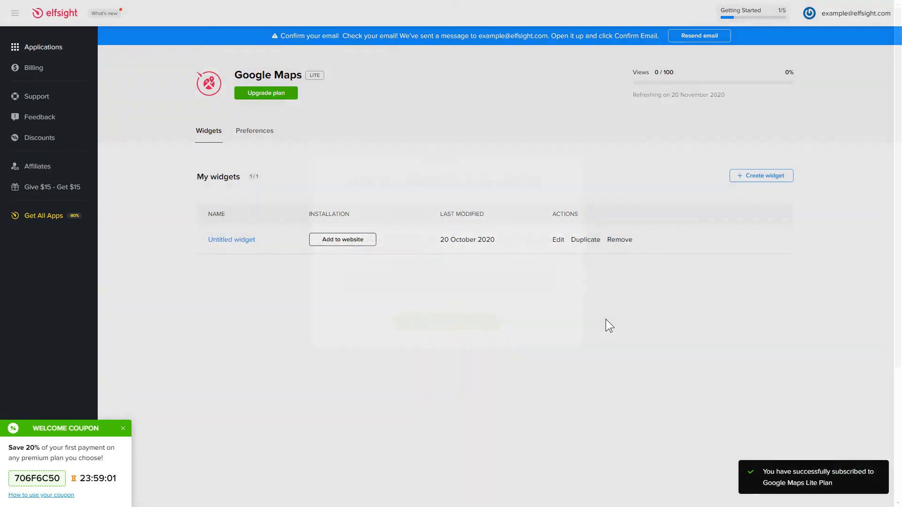
pyautogui.click(342, 239)
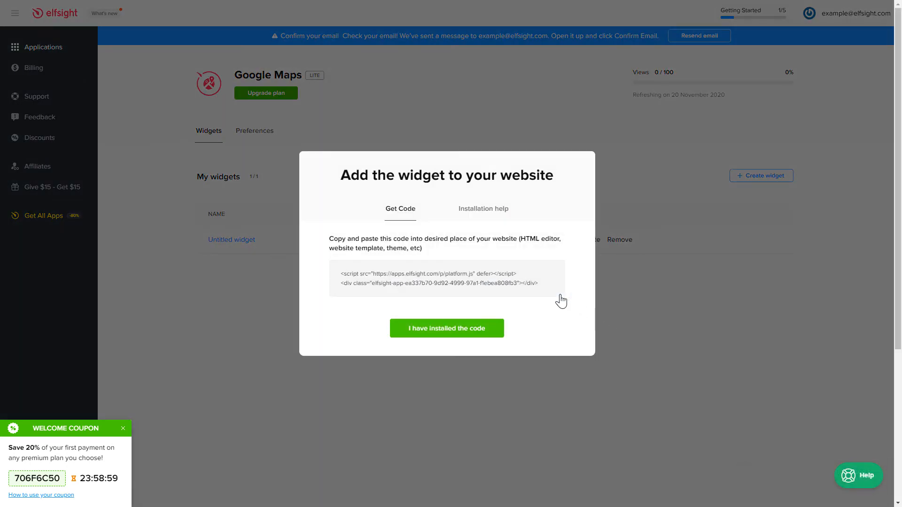
pyautogui.click(438, 277)
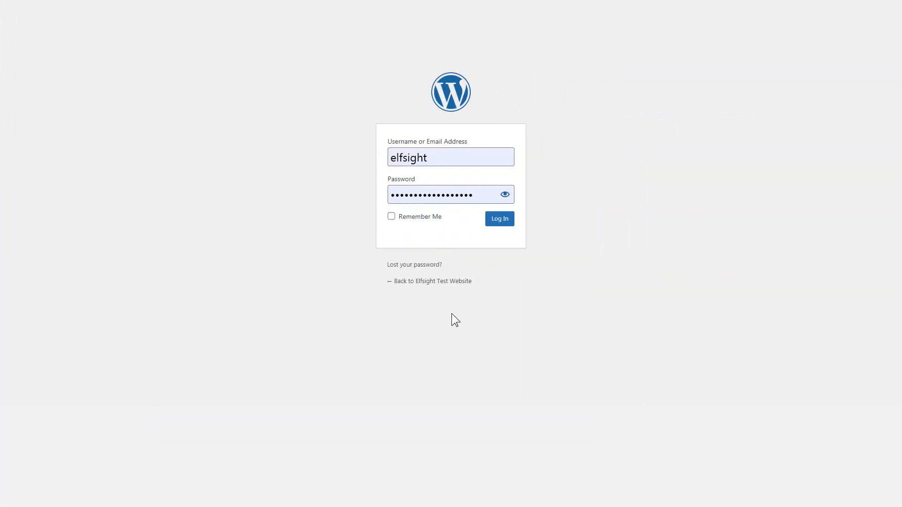
# Step: Log into WordPress and edit the Homepage with Elementor from All Pages
pyautogui.click(498, 219)
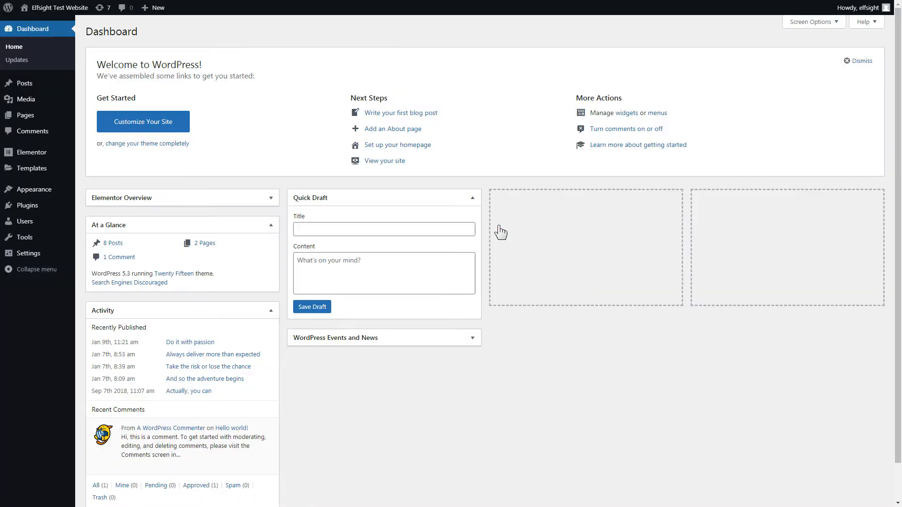
pyautogui.moveTo(25, 115)
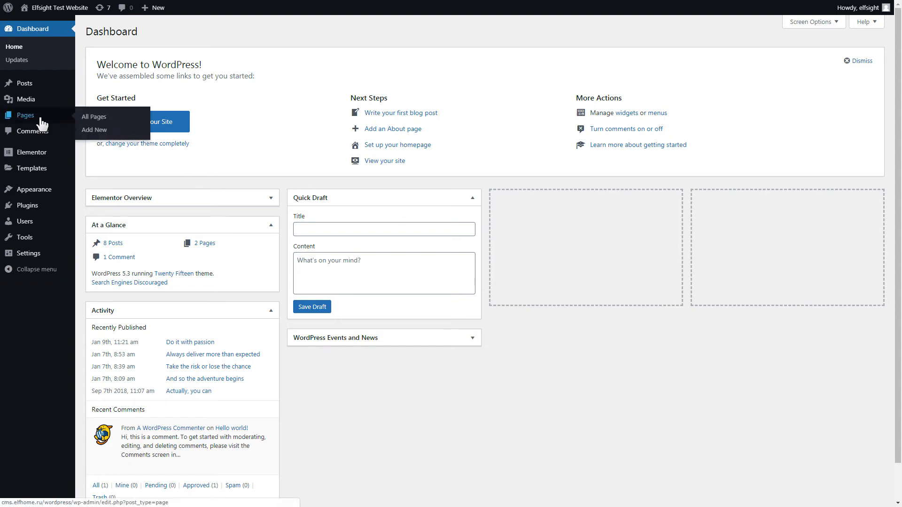
pyautogui.click(93, 117)
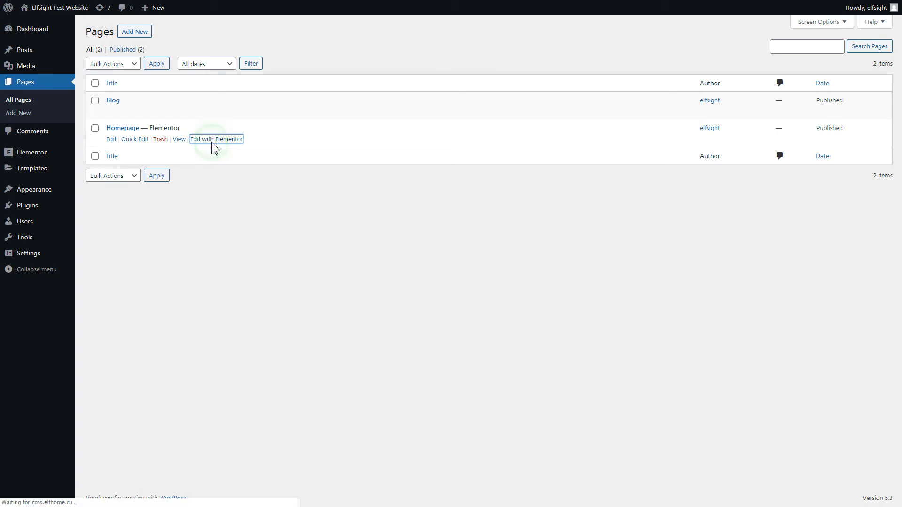
pyautogui.click(216, 139)
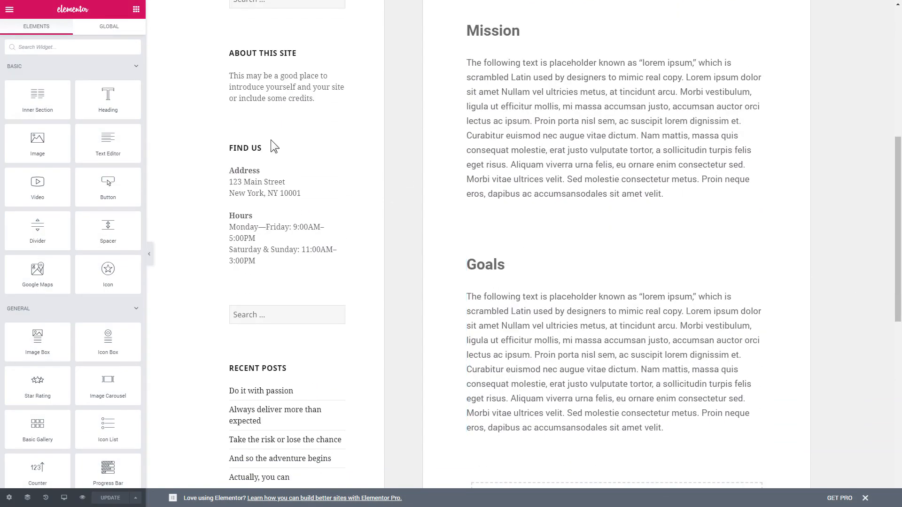
# Step: Add an HTML block between Mission and Goals, paste the embed code, and update
pyautogui.scroll(-3)
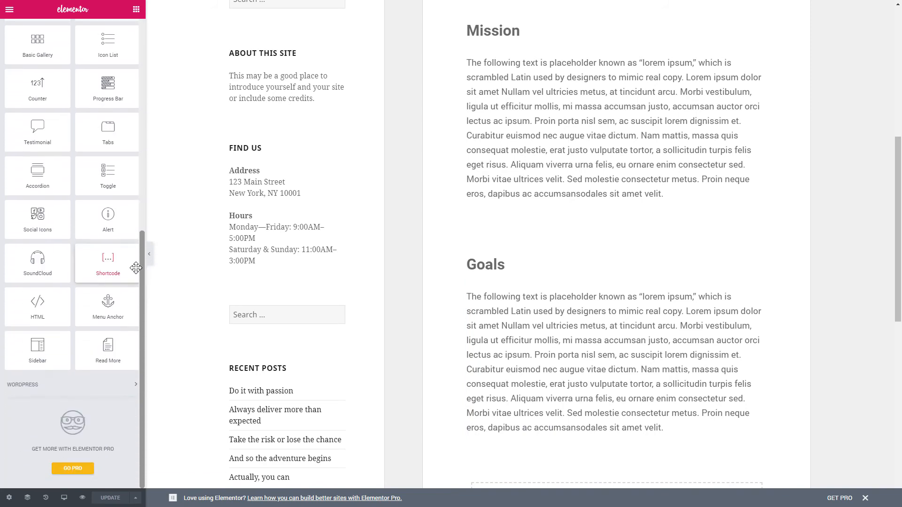
pyautogui.moveTo(37, 307)
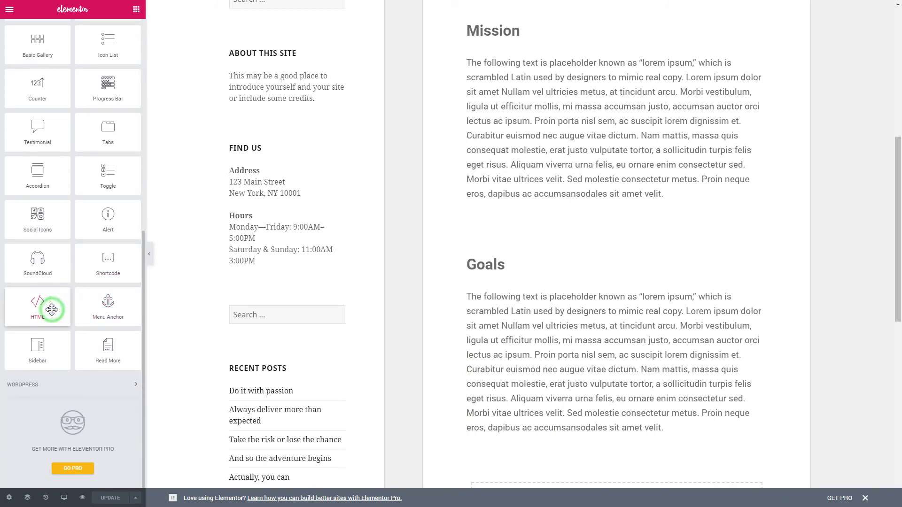
pyautogui.click(37, 305)
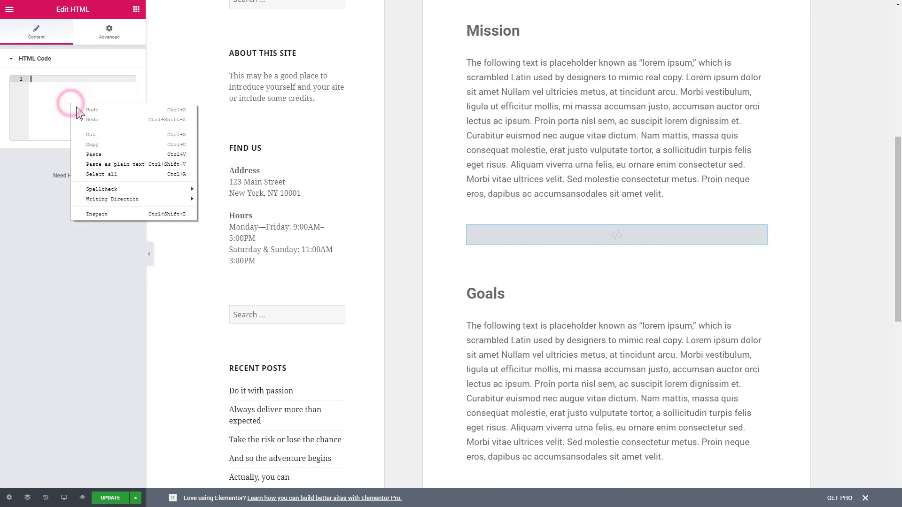
pyautogui.click(94, 154)
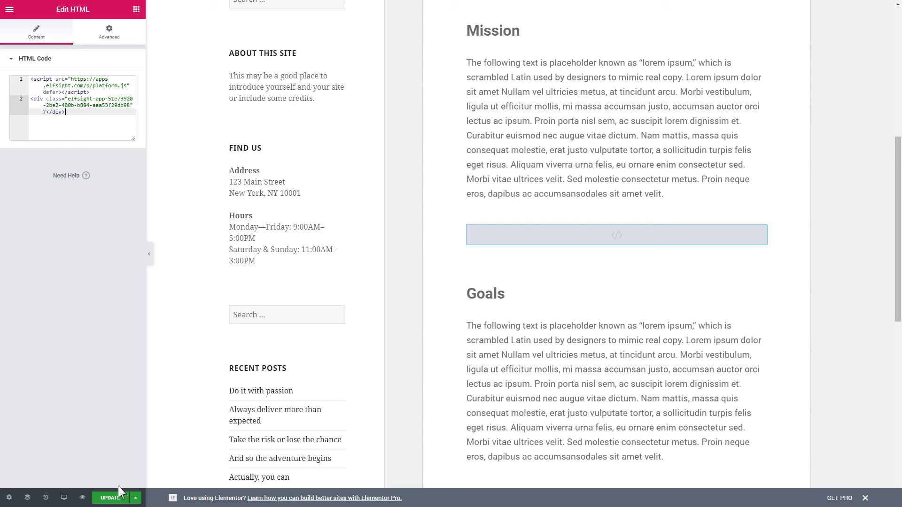
pyautogui.click(109, 498)
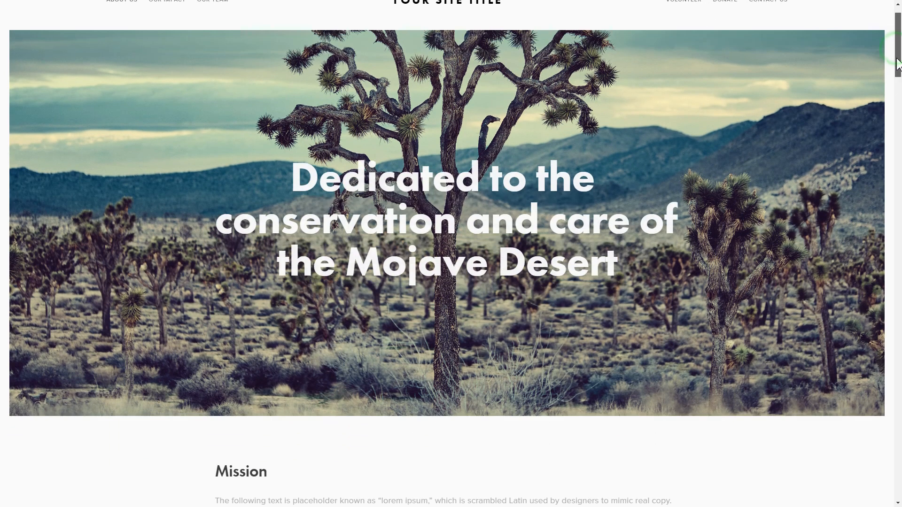
# Step: Scroll to the live map, close the Googleplex popup, then reopen its details
pyautogui.scroll(-3)
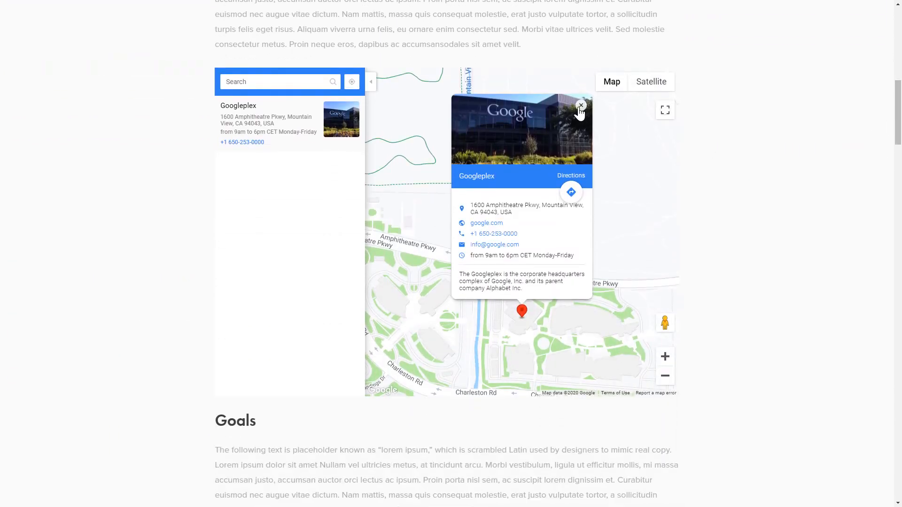
pyautogui.click(581, 106)
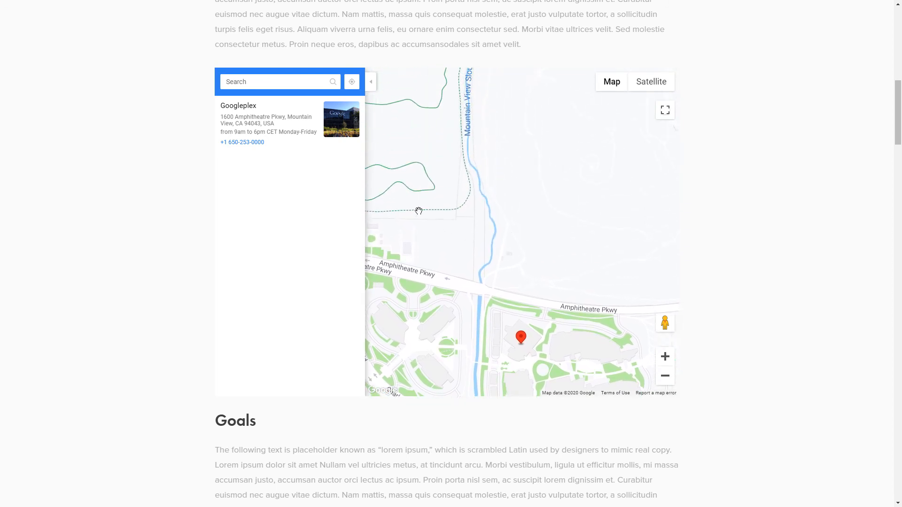
pyautogui.click(264, 124)
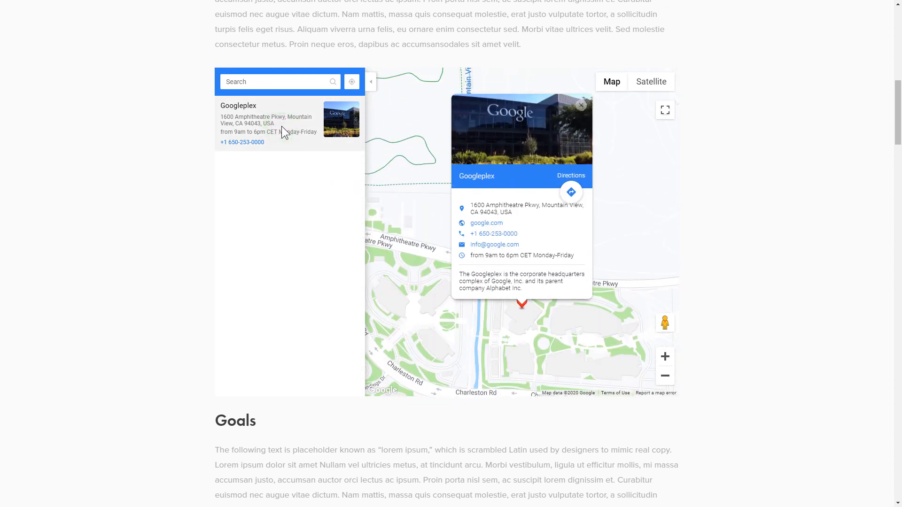